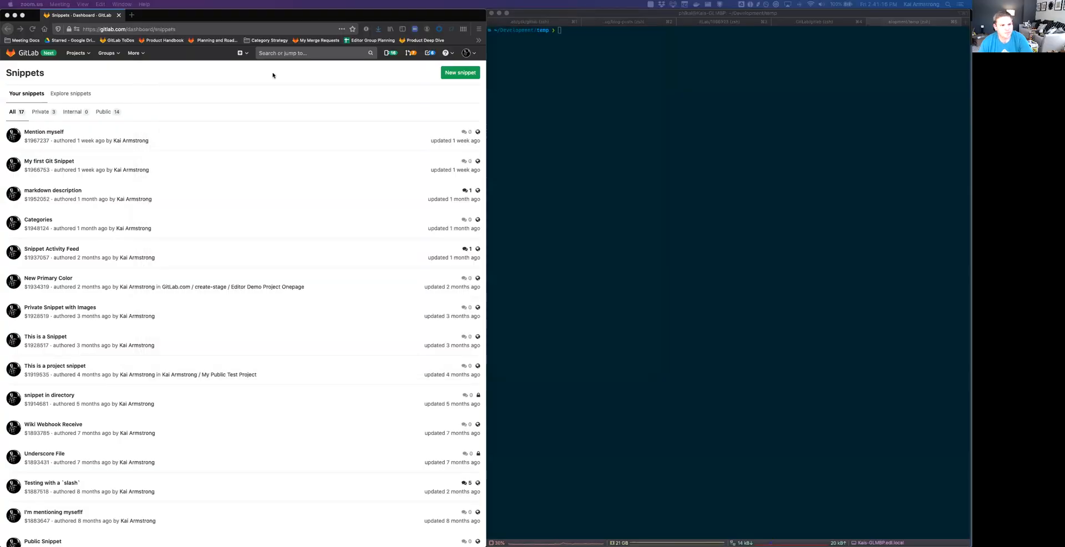
pyautogui.moveTo(172, 222)
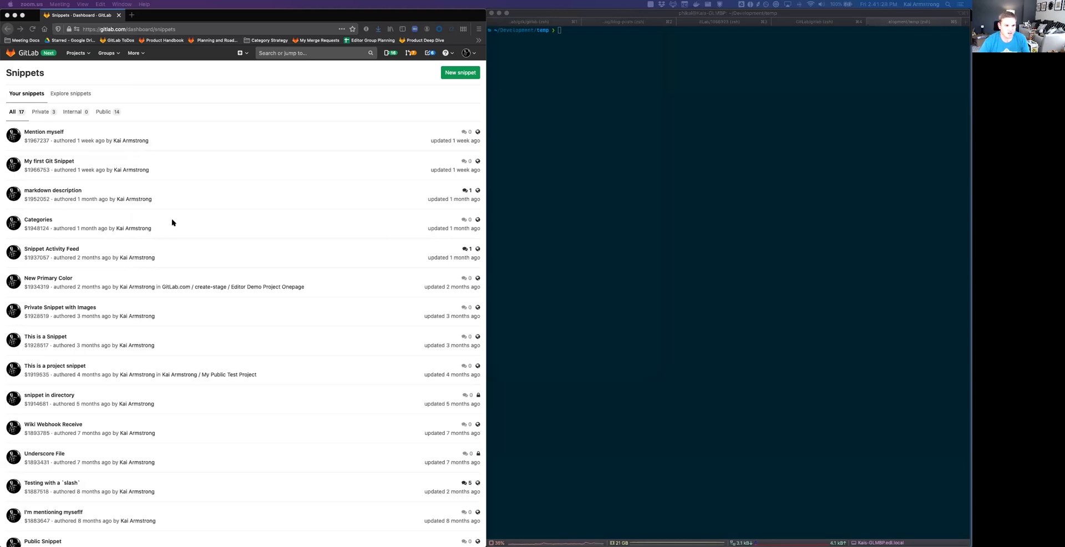
pyautogui.moveTo(407, 74)
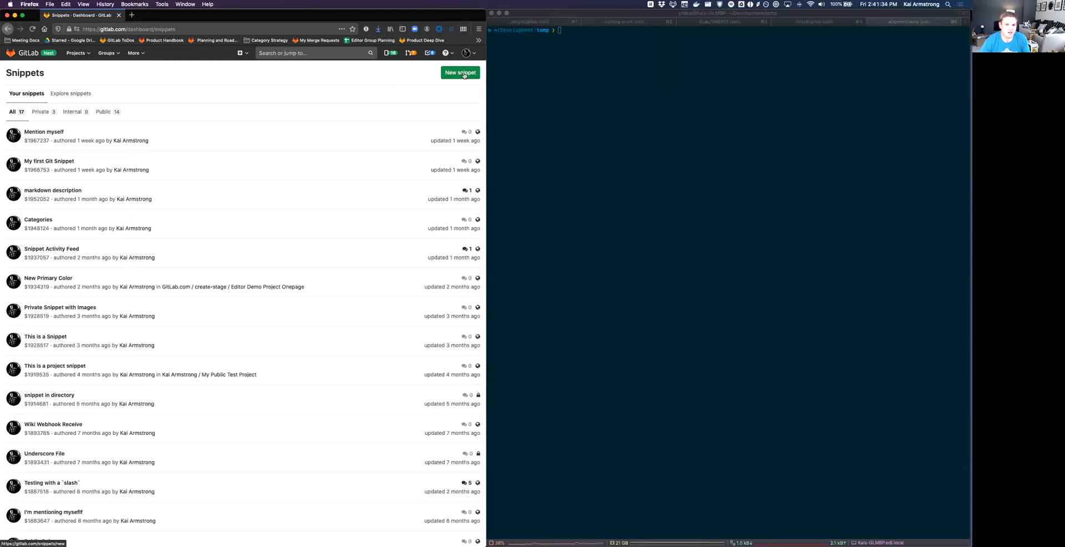
# Step: Start a new snippet titled 'This is a demo Snippet' with file demo.md reading 'This is a demo snippet'
pyautogui.click(460, 74)
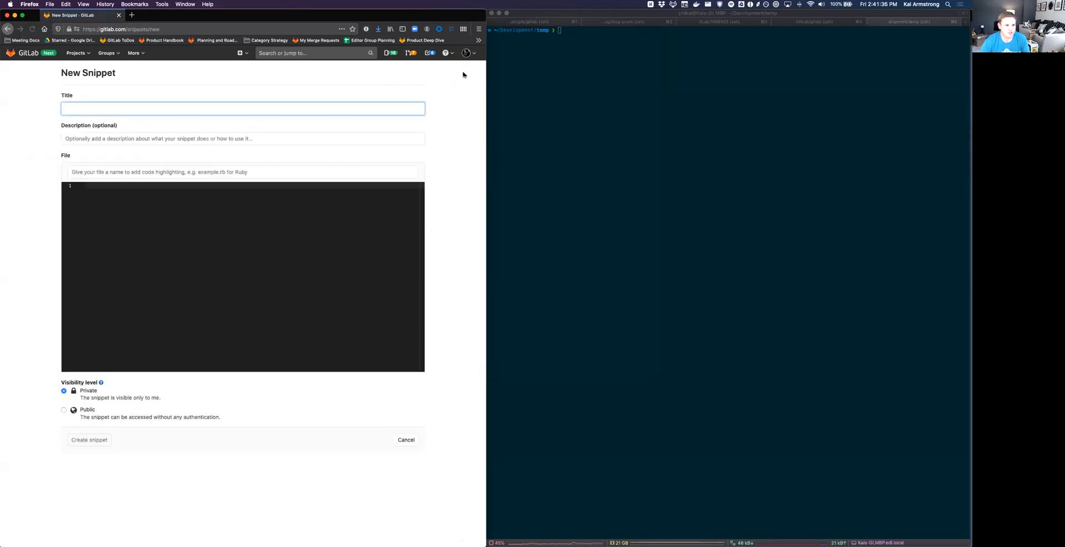
pyautogui.click(242, 108)
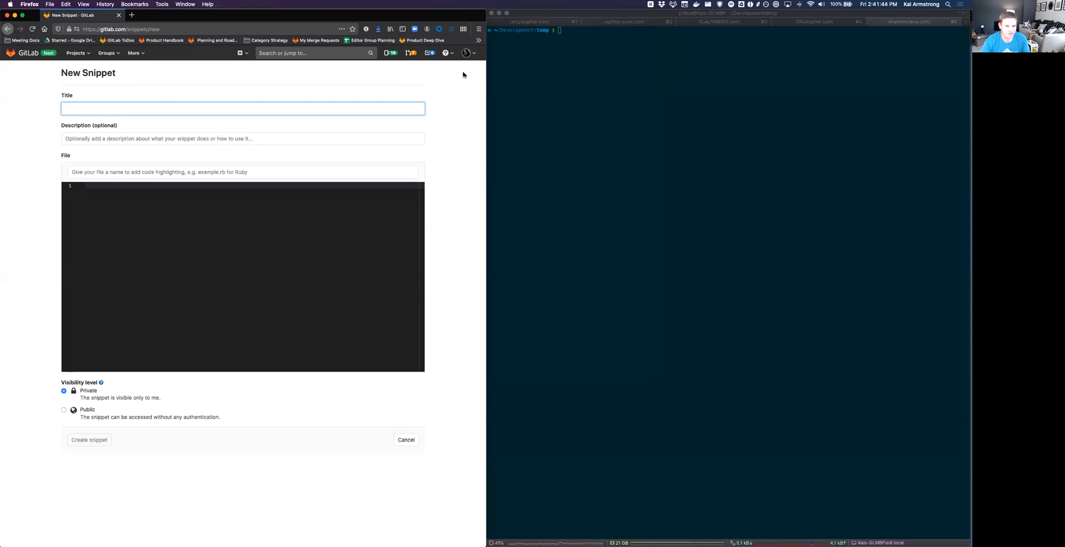
pyautogui.click(243, 107)
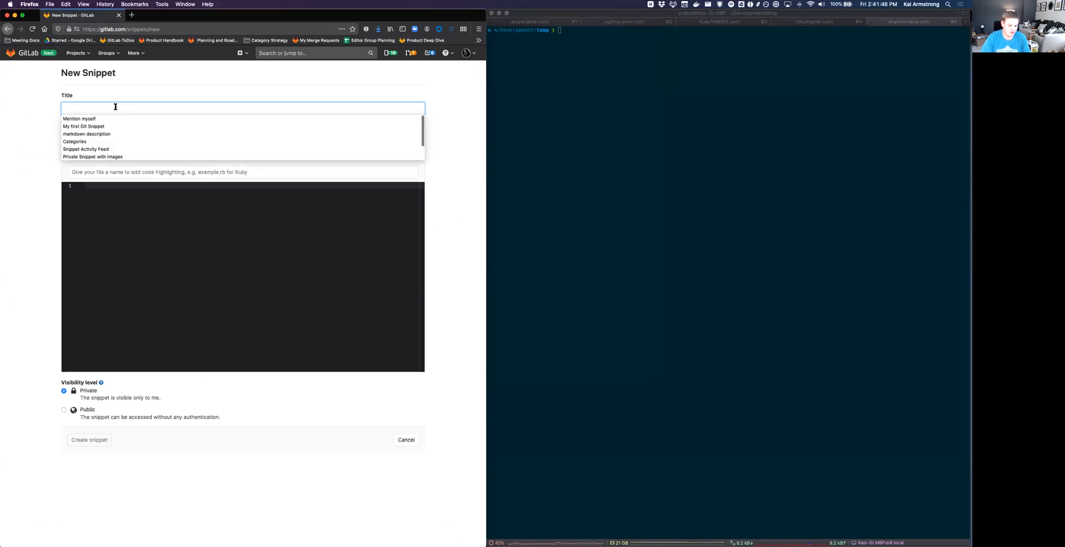
pyautogui.write('This is a')
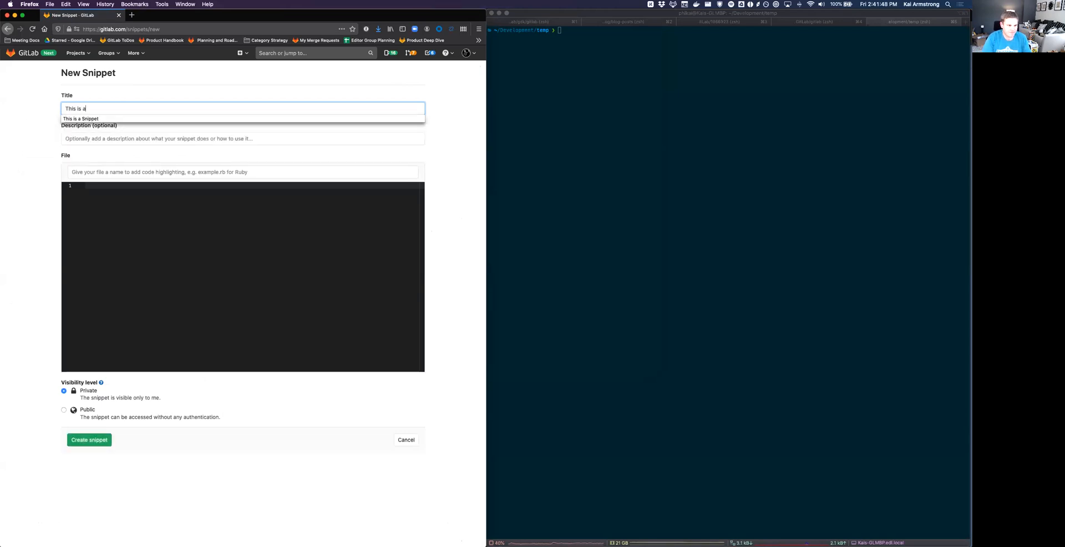
pyautogui.write('demo Snip')
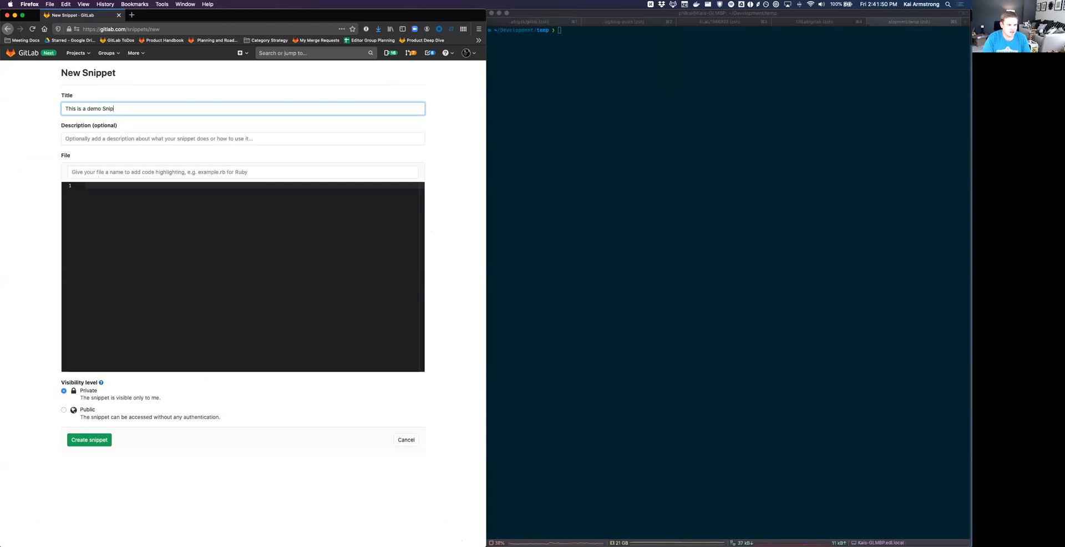
pyautogui.click(243, 137)
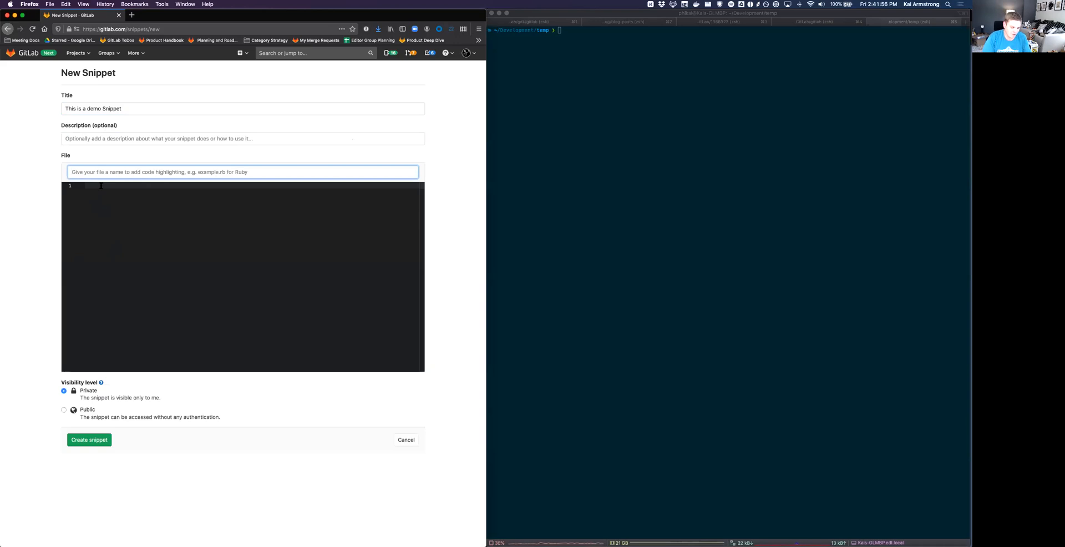
pyautogui.write('demo.md')
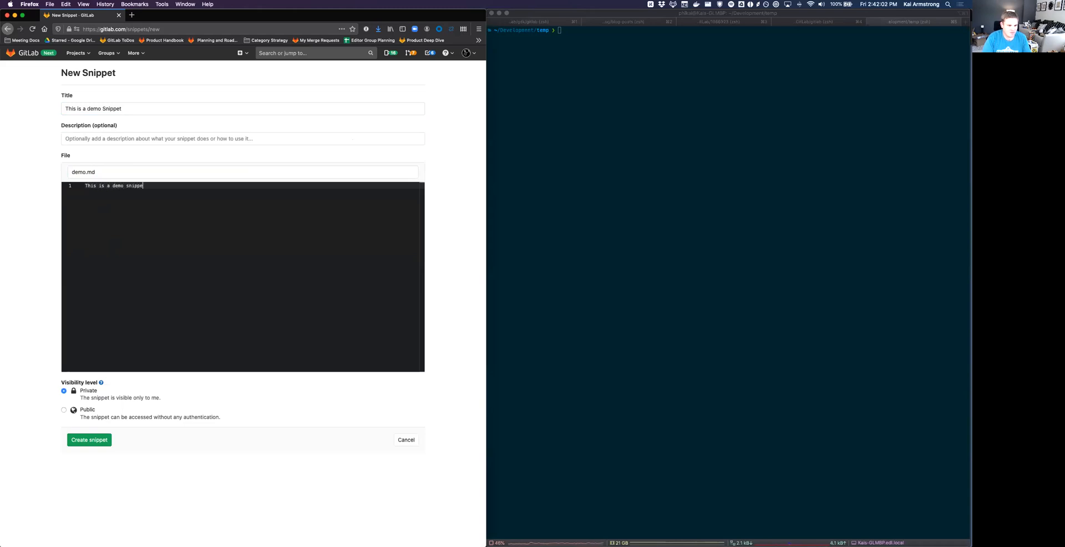
pyautogui.write('t.')
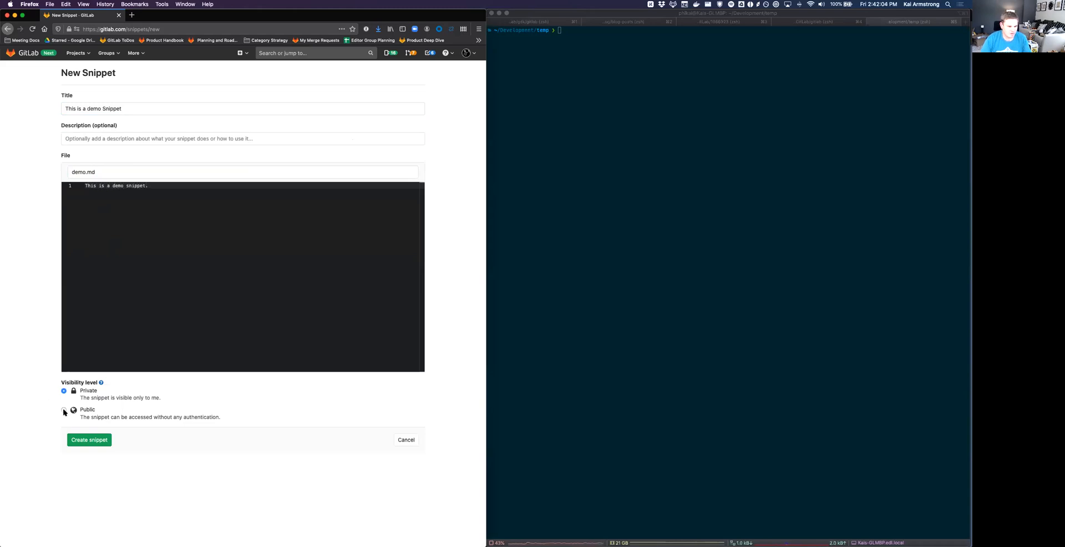
# Step: Set the snippet's visibility to Public and create it
pyautogui.click(63, 410)
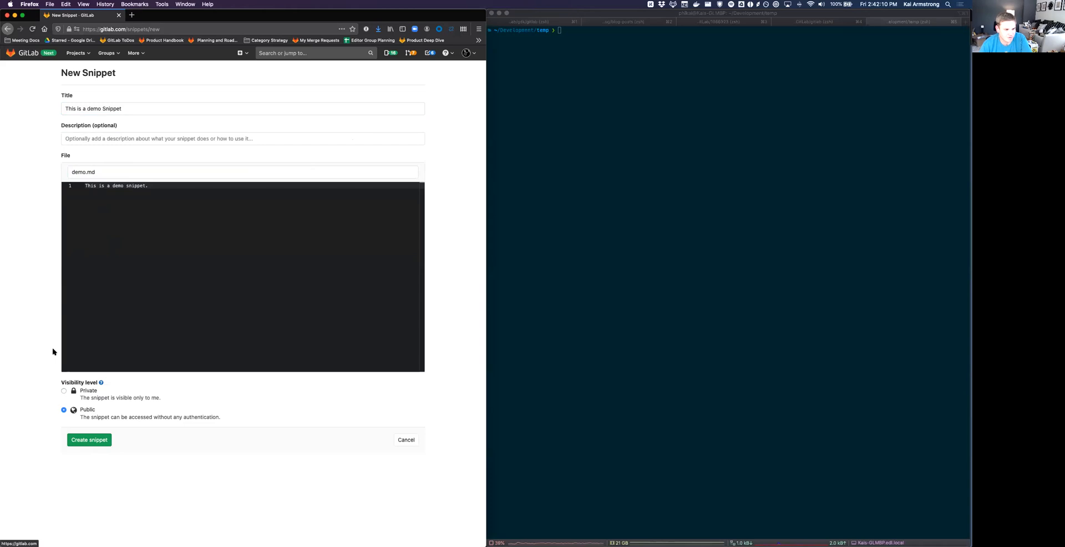
pyautogui.click(89, 439)
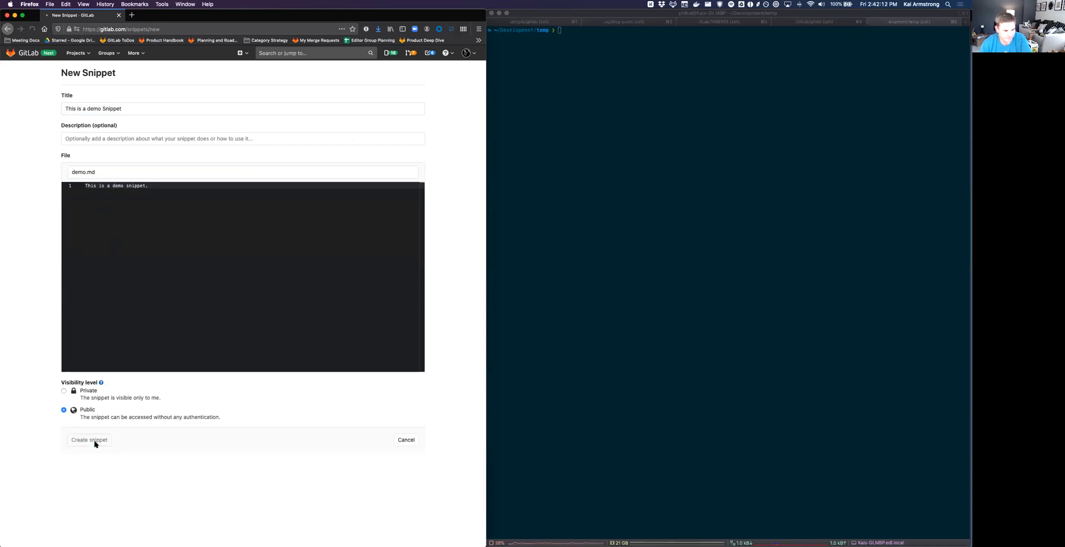
pyautogui.click(89, 439)
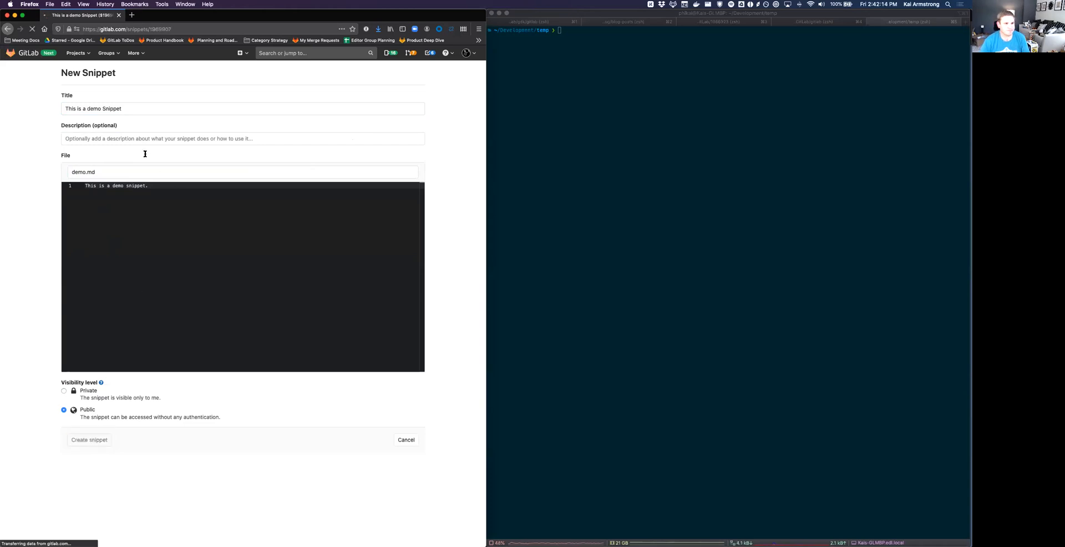
# Step: Reveal the snippet's clone options to copy its SSH clone URL
pyautogui.click(89, 439)
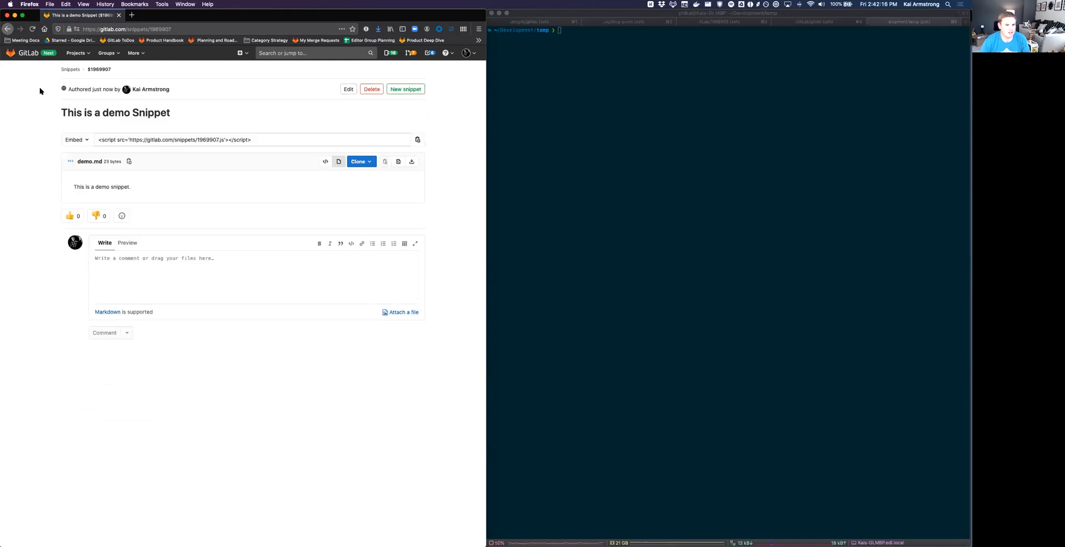
pyautogui.moveTo(98, 186)
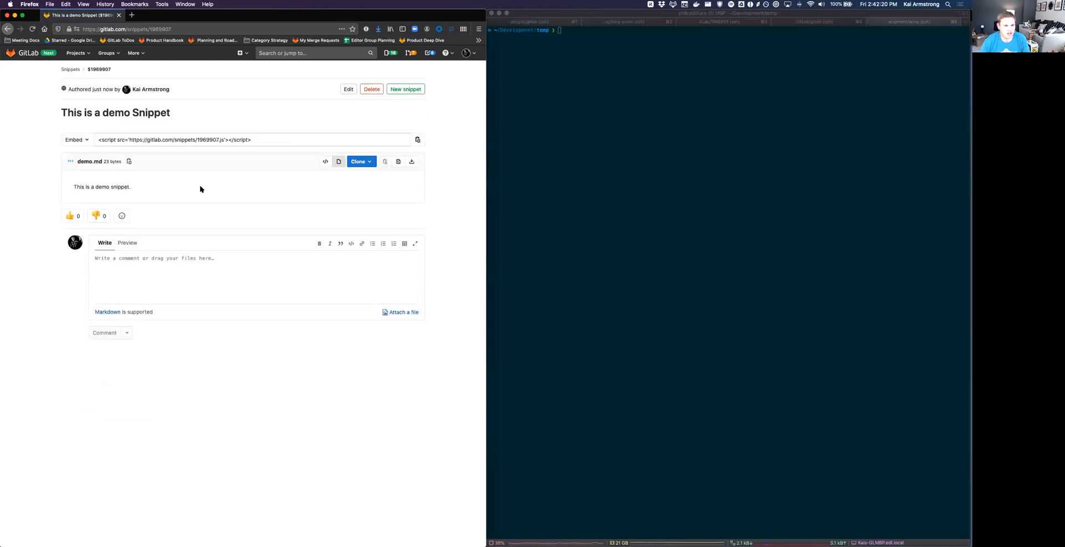
pyautogui.moveTo(258, 172)
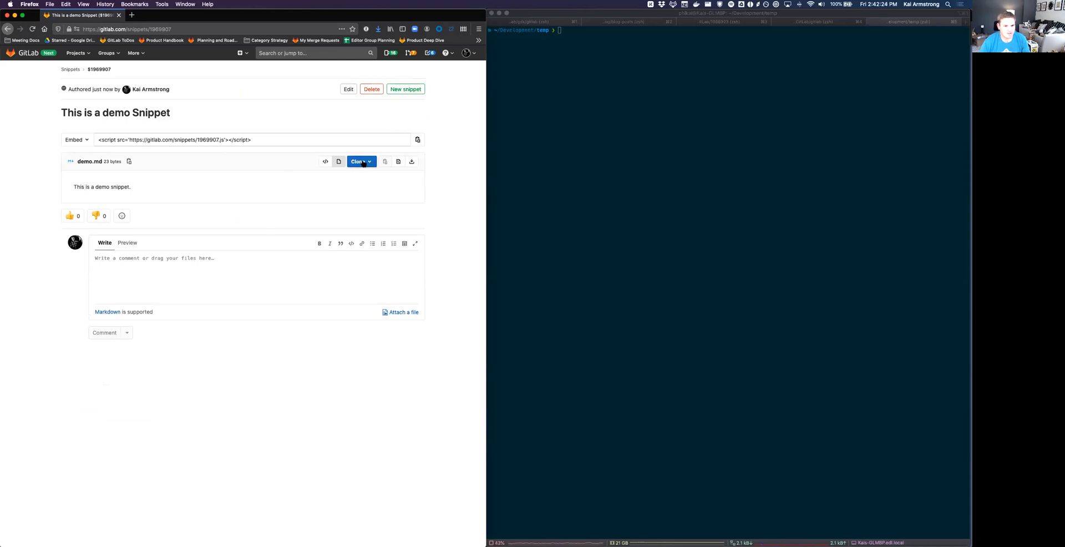
pyautogui.click(358, 161)
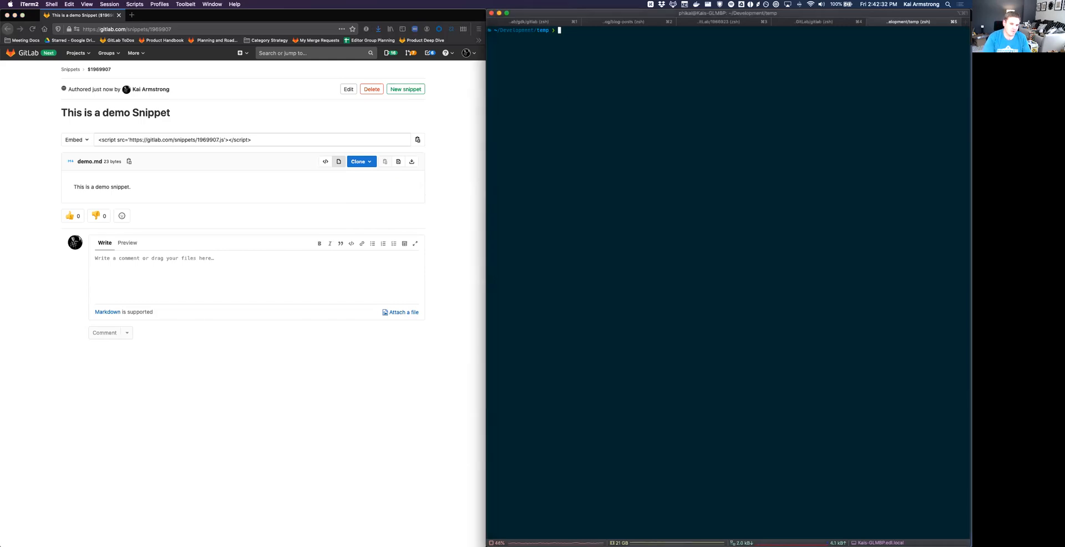
# Step: Clone snippet 1969907 with git and move into its folder containing demo.md
pyautogui.write('git clone git@gitlab.com:snippets/1969907.git')
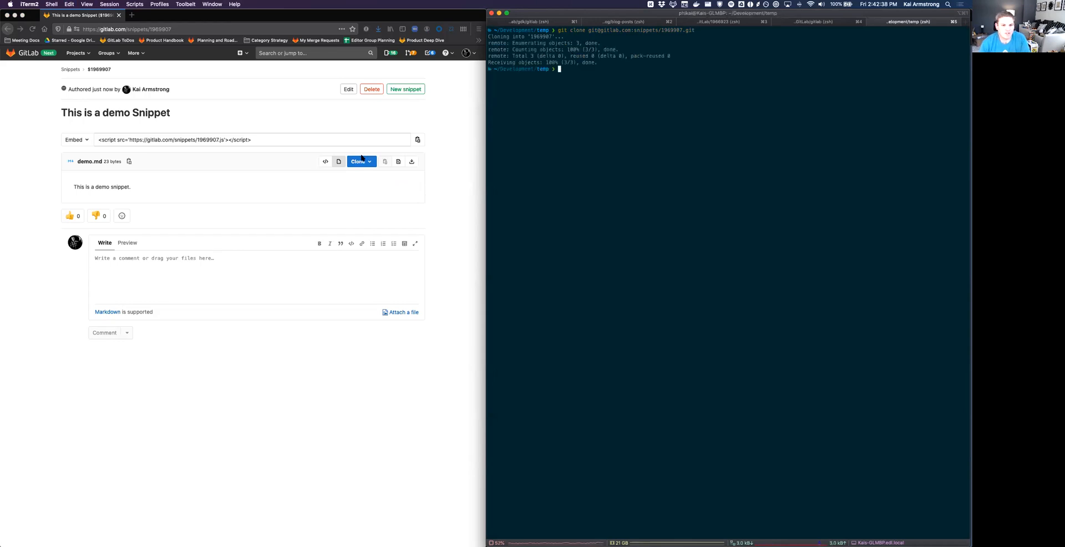
pyautogui.click(358, 160)
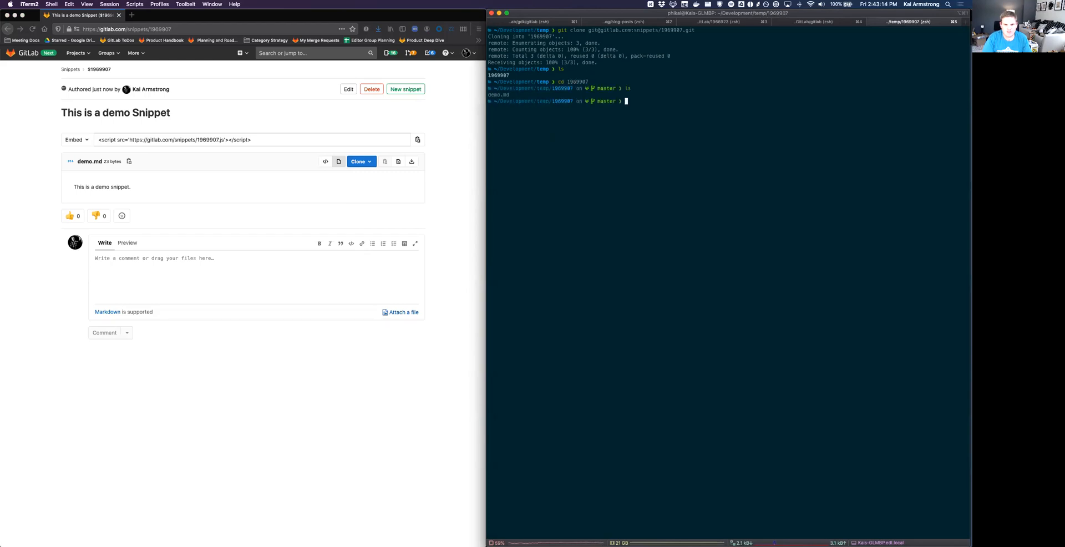
# Step: Edit demo.md in vi, adding the line 'I'm adding this line locally.'
pyautogui.write('vi demo')
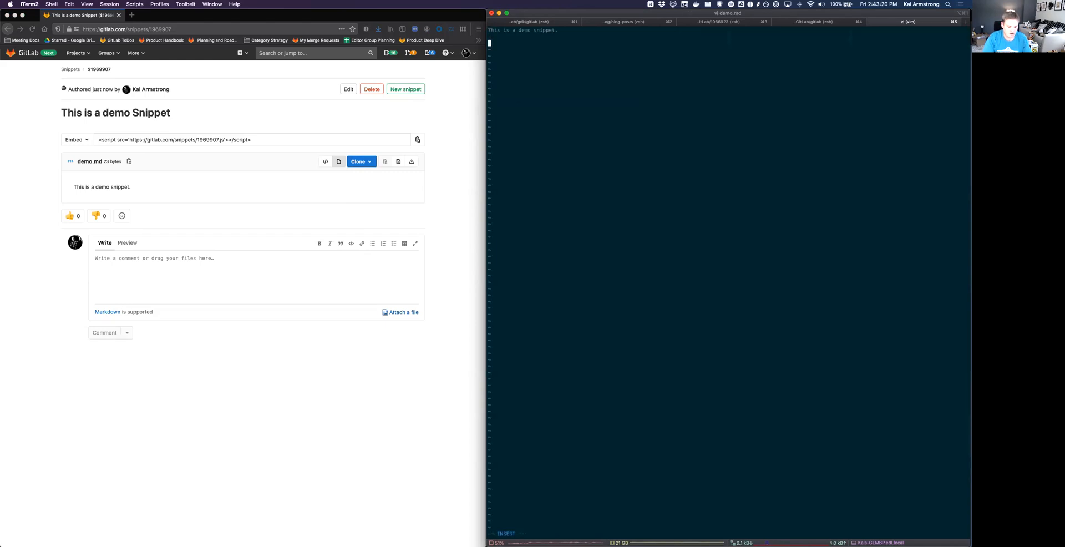
pyautogui.write("I'm adding this line loc")
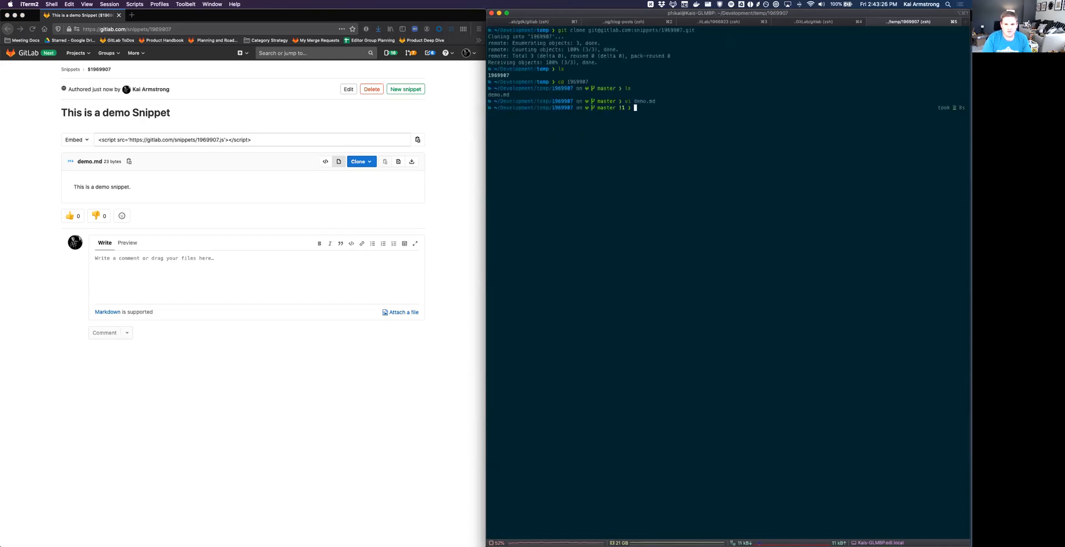
# Step: Stage demo.md, commit it as 'made a change locally' and push to GitLab
pyautogui.write('git add demo.md')
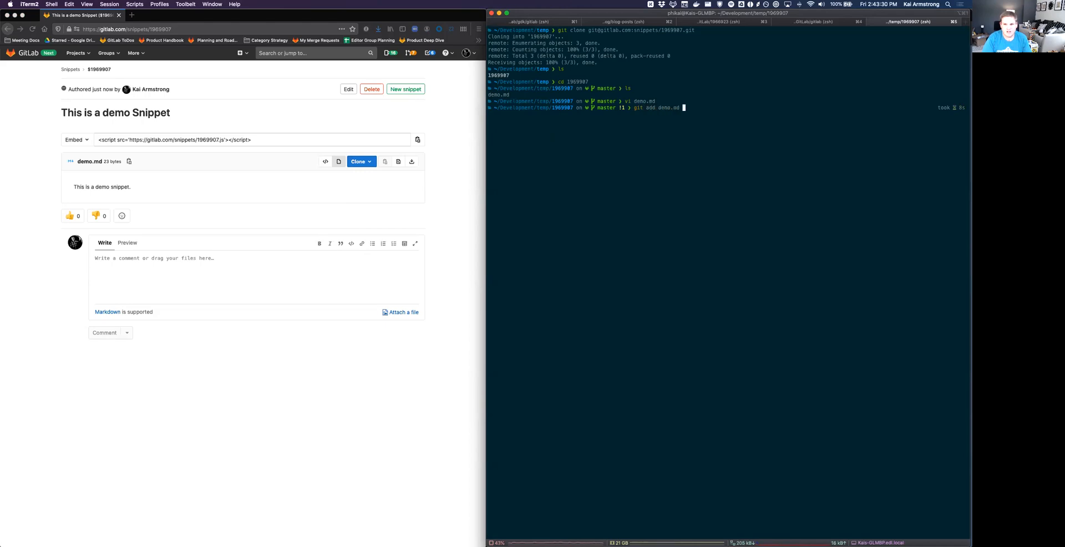
pyautogui.write('git commit')
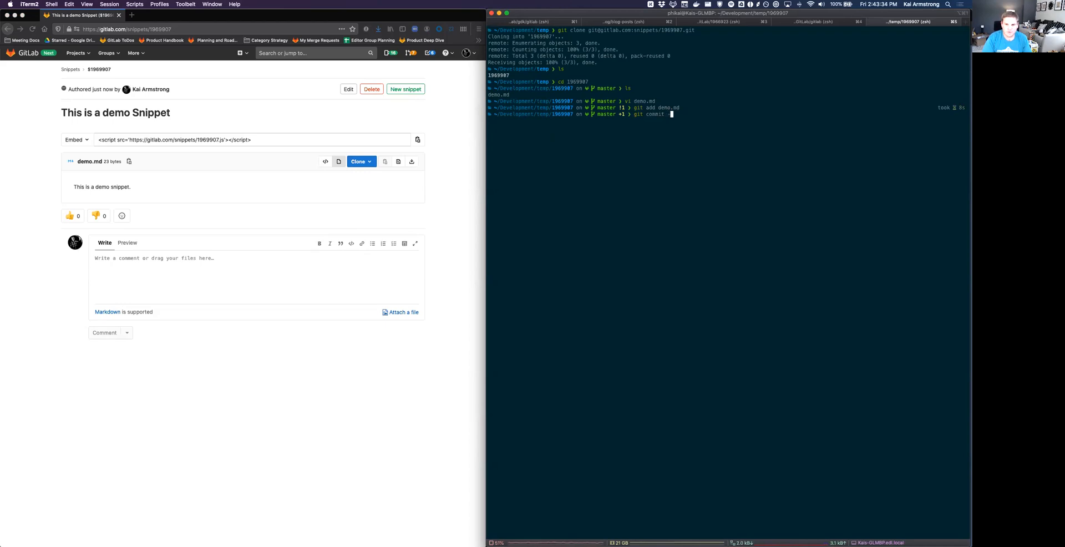
pyautogui.write('-m "made a cha')
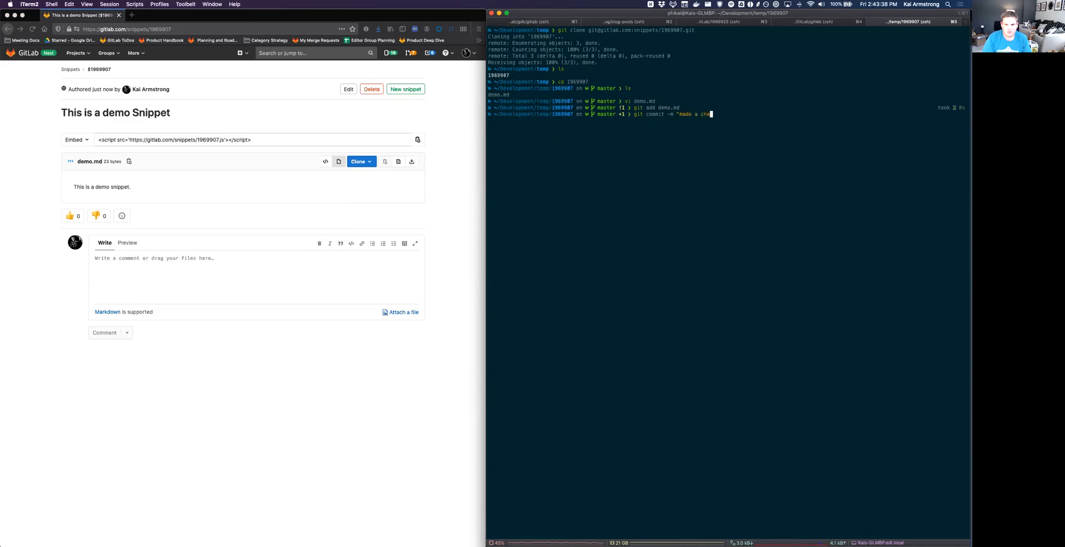
pyautogui.press('Return')
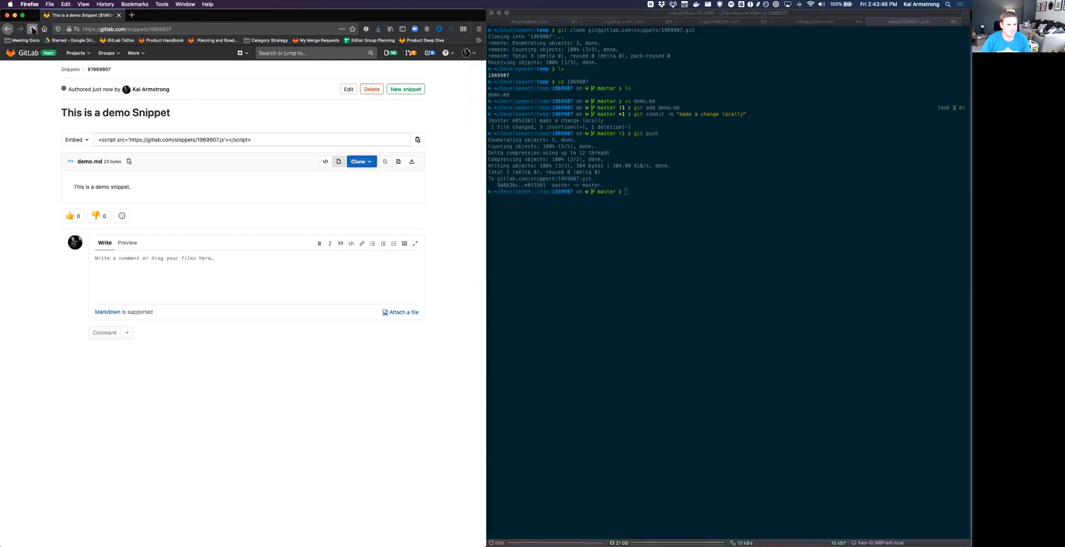
# Step: Reload the snippet page to show the pushed line, then return to the terminal
pyautogui.click(32, 29)
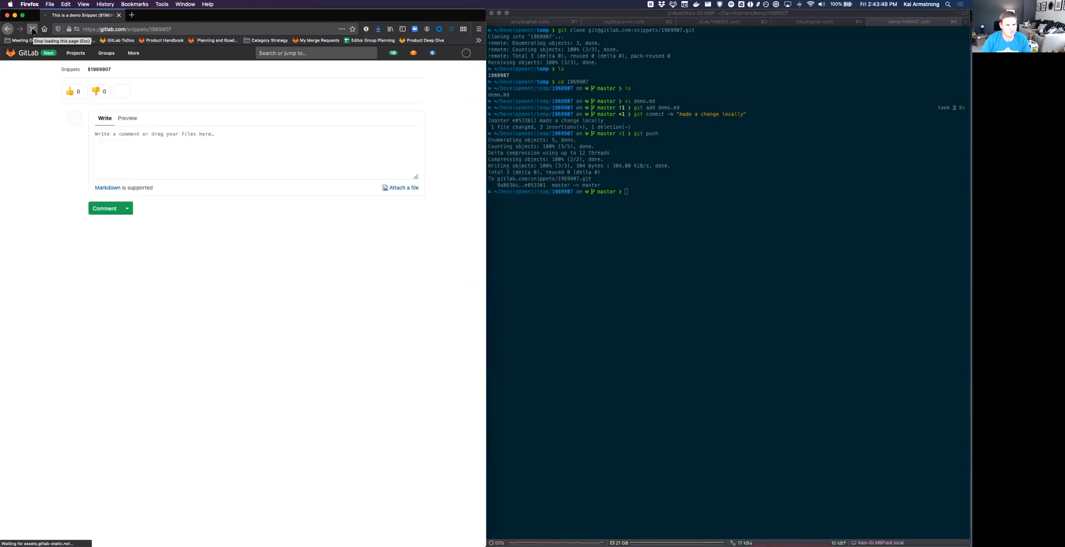
pyautogui.click(32, 29)
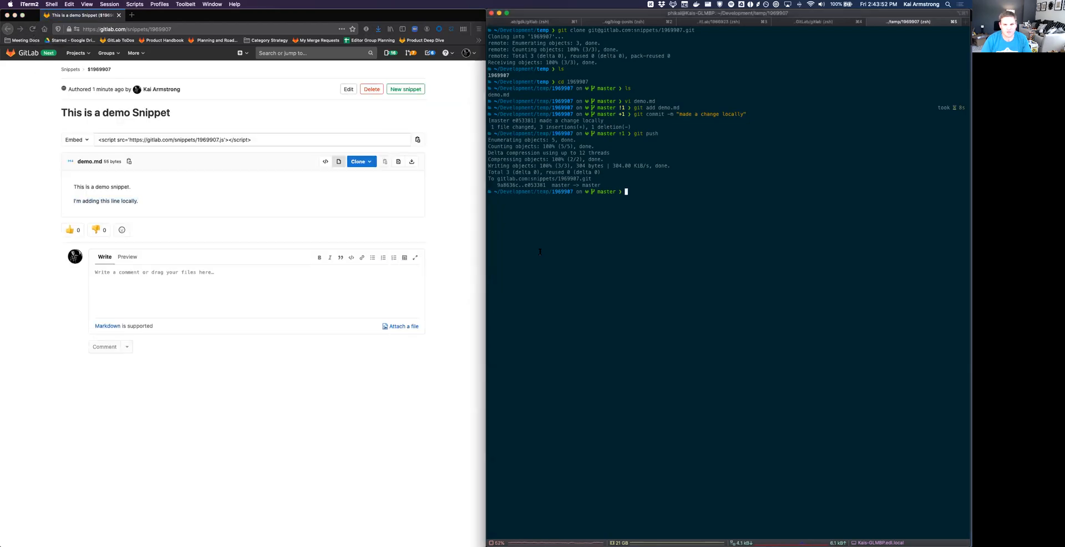
pyautogui.moveTo(631, 231)
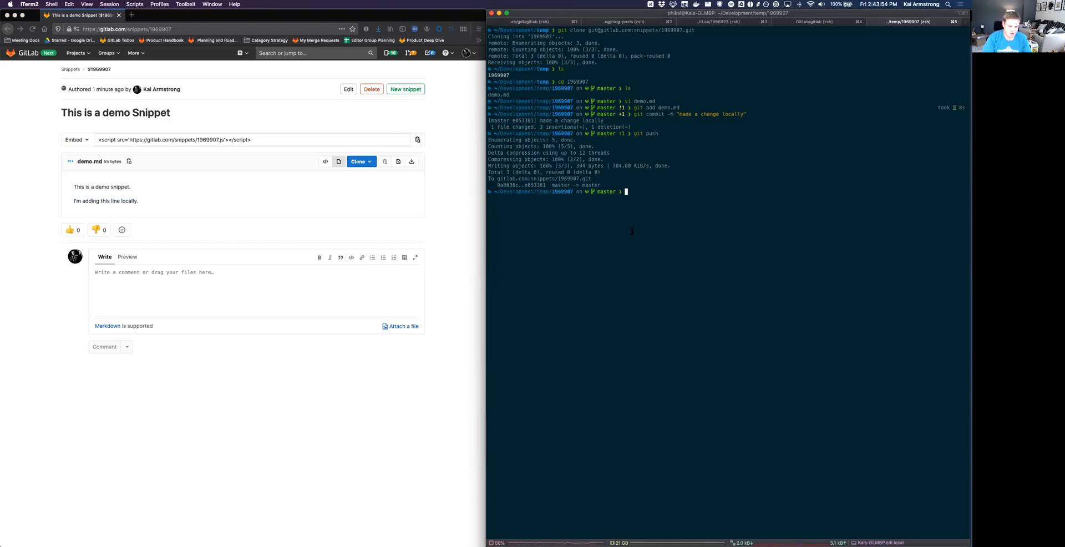
# Step: Leave and delete the local 1969907 folder, then re-clone the snippet from GitLab
pyautogui.write('cd ..')
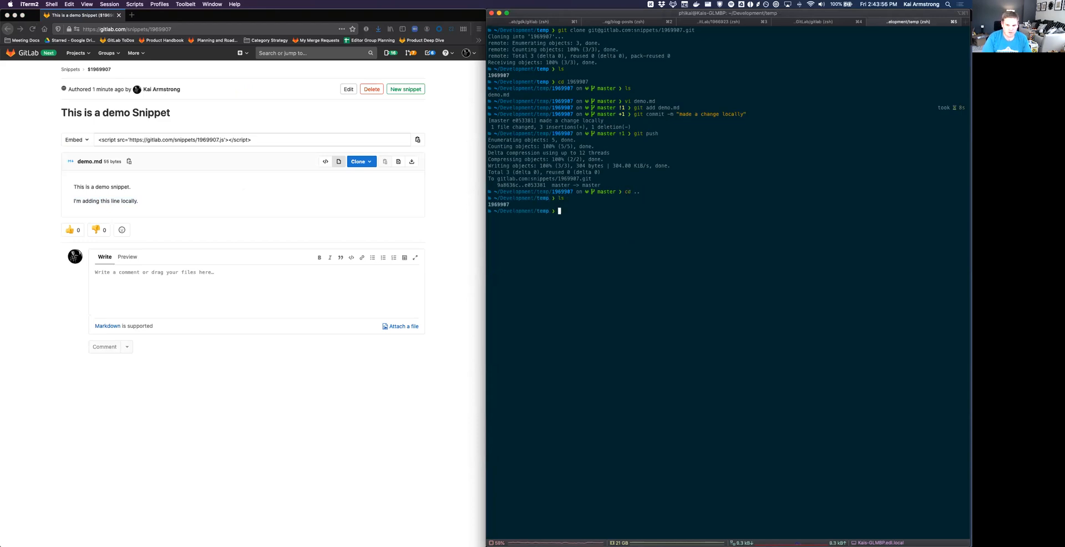
pyautogui.write('rm -rf 1969907')
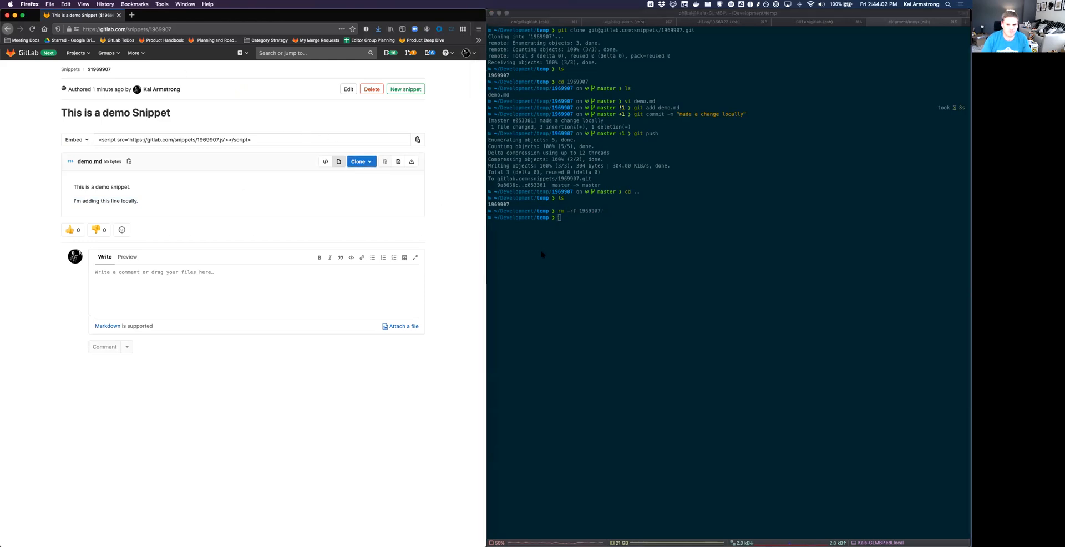
pyautogui.write('git')
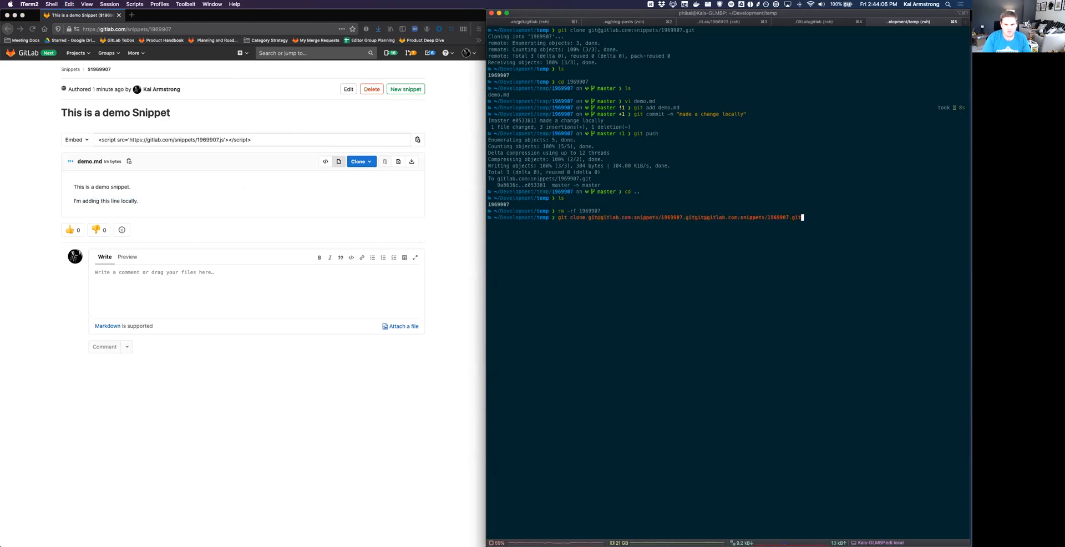
pyautogui.press('Return')
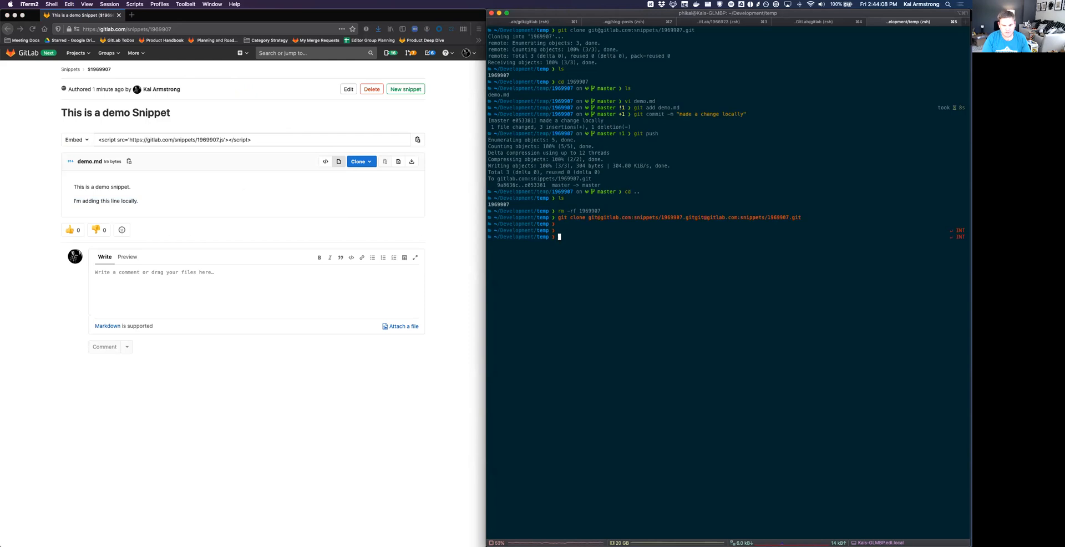
pyautogui.press('Return')
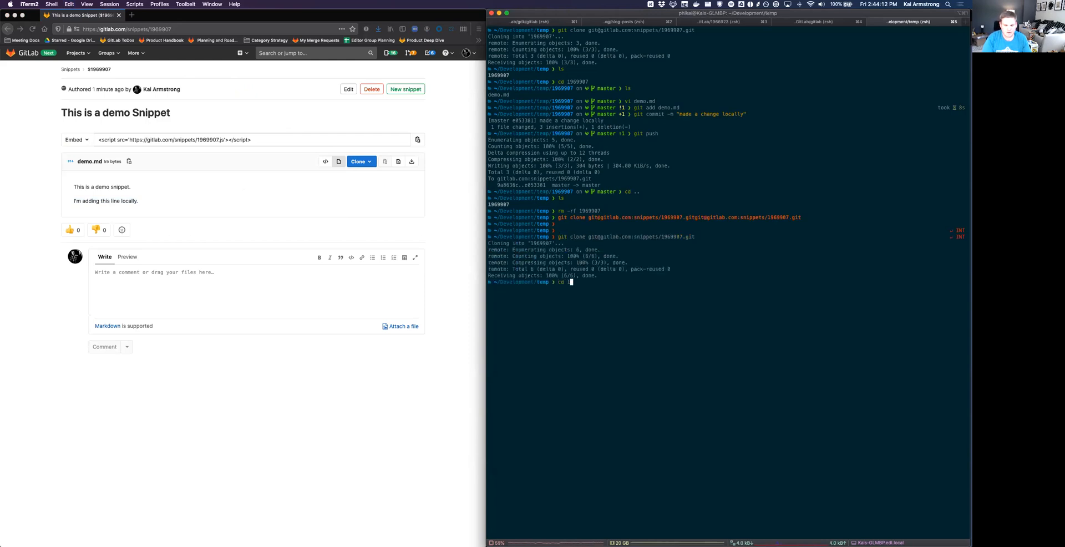
# Step: Enter the fresh 1969907 clone and show its git log
pyautogui.write('git log')
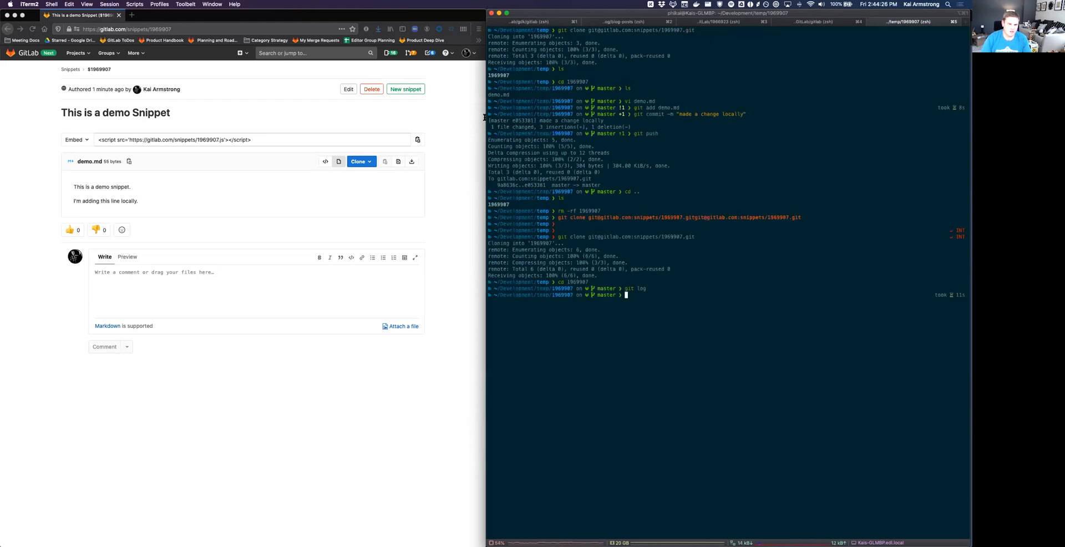
# Step: Edit demo.md online, adding 'This addition was made online.', and save the snippet
pyautogui.click(348, 89)
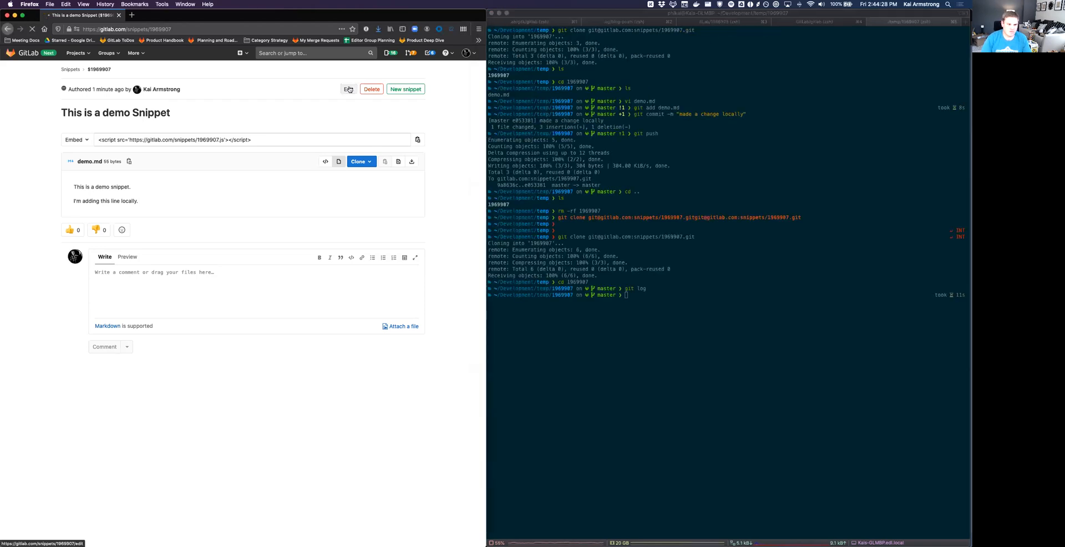
pyautogui.click(347, 89)
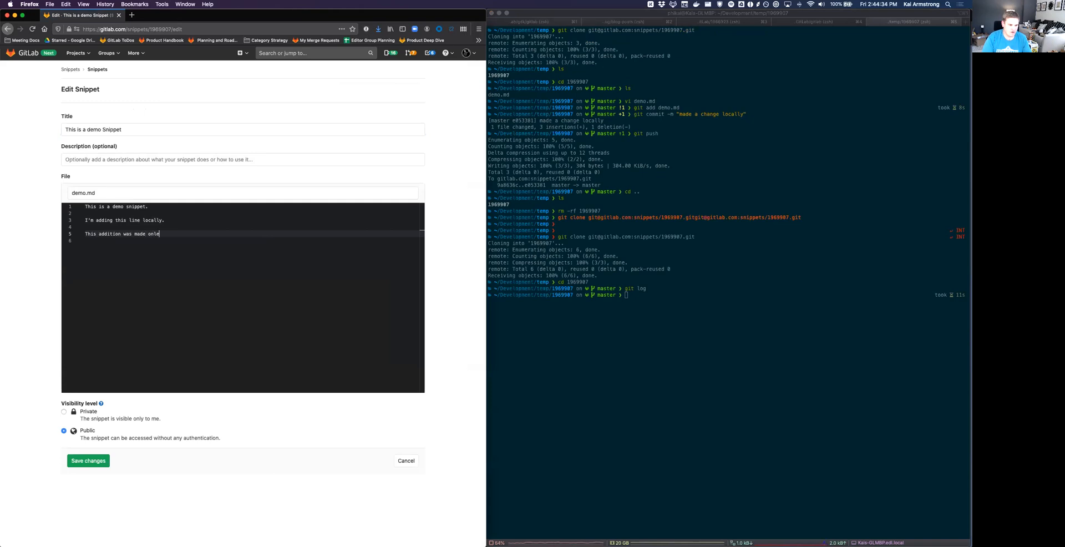
pyautogui.write('online.')
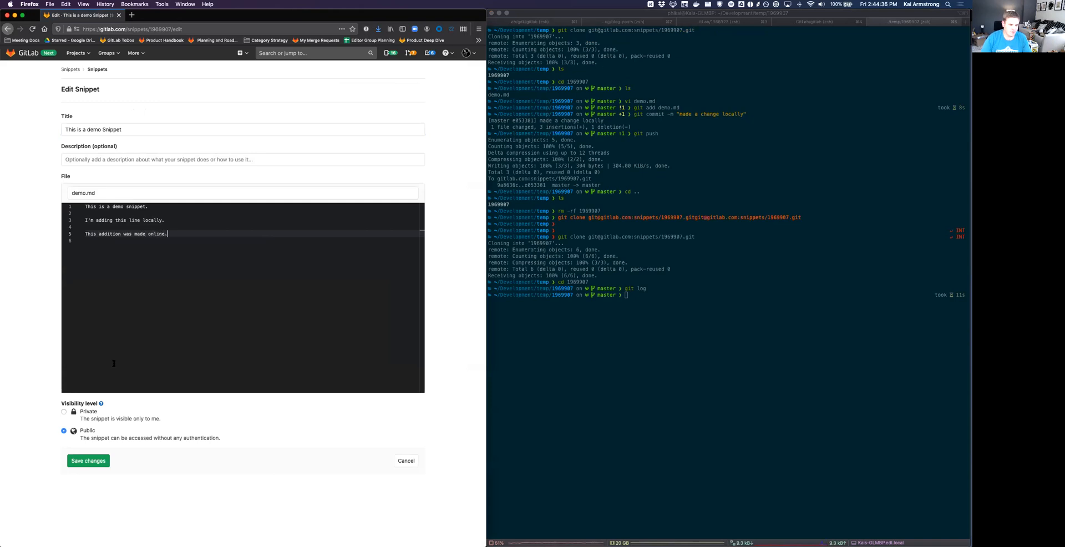
pyautogui.click(88, 460)
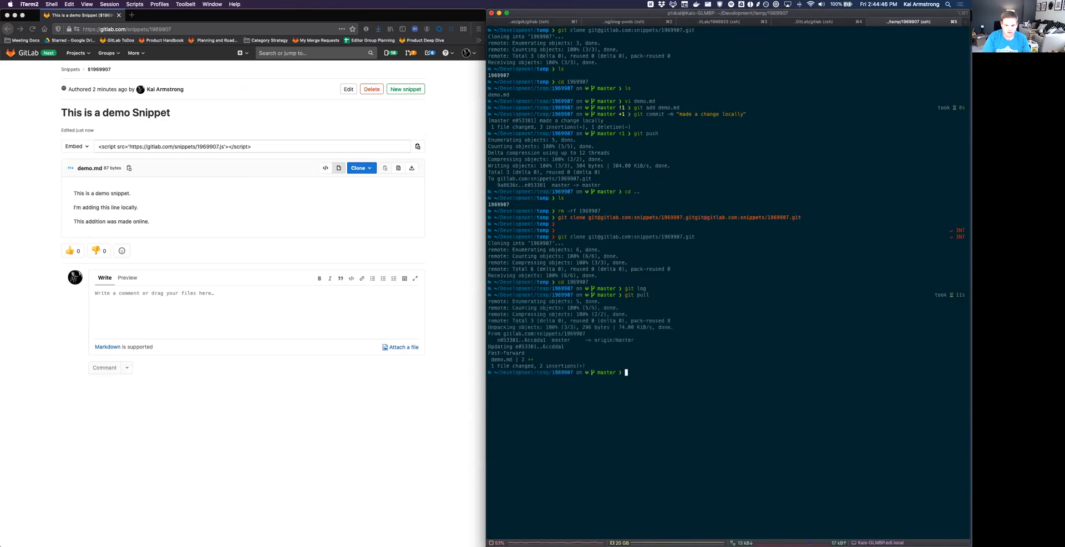
# Step: After git pull, show demo.md's three lines and the git log of all three commits
pyautogui.write('cat demo.md')
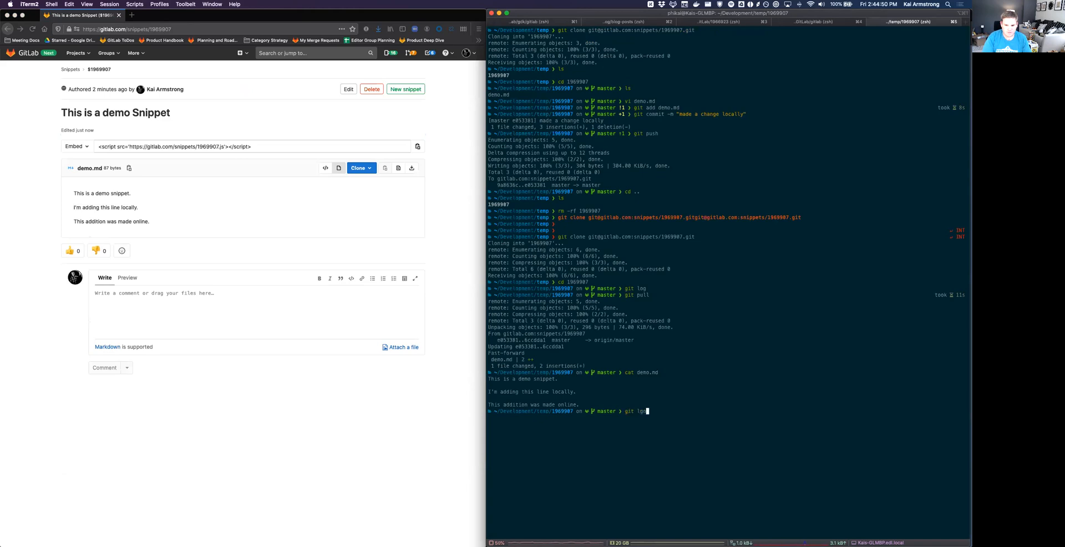
pyautogui.press('Return')
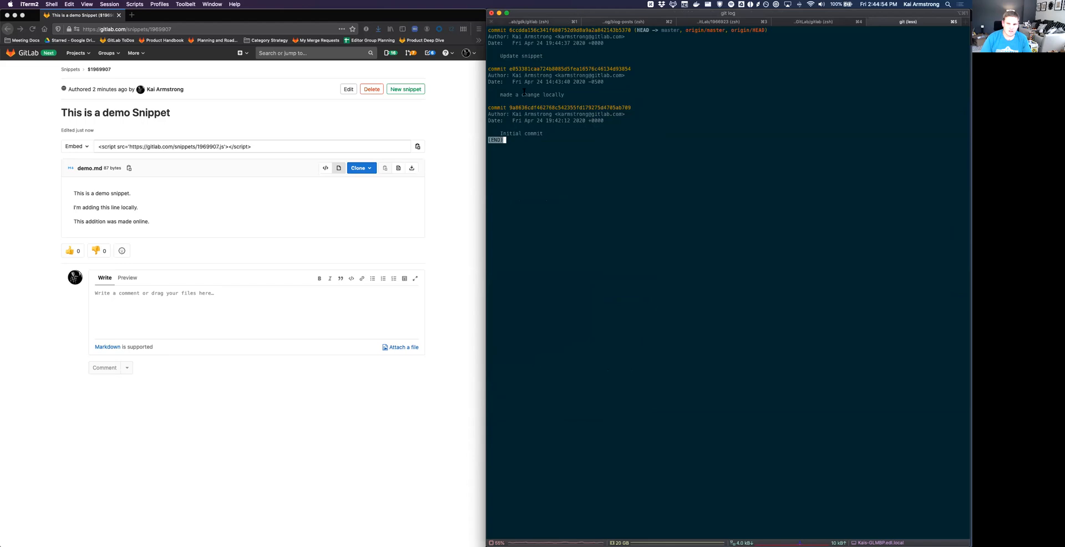
pyautogui.moveTo(464, 92)
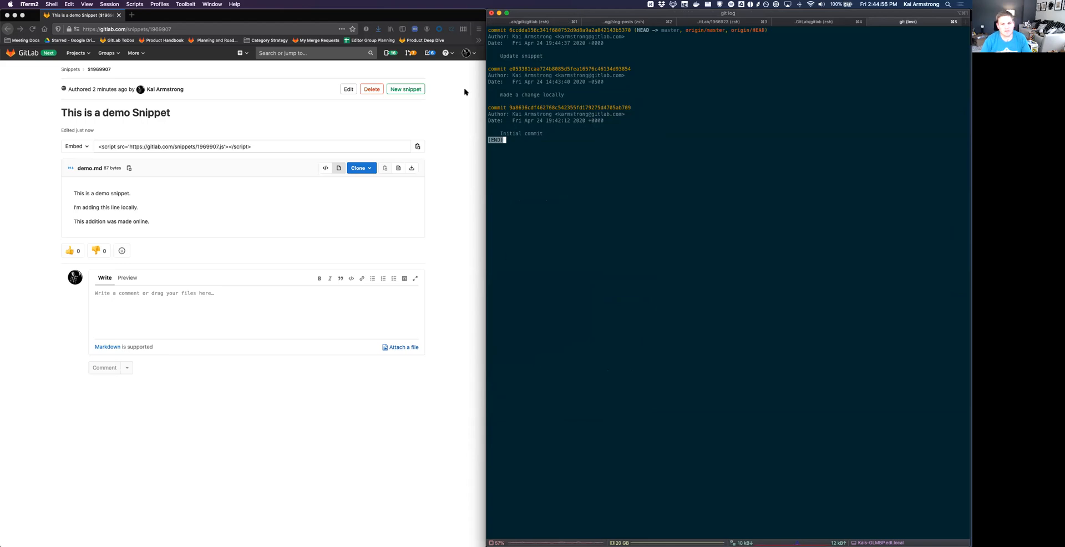